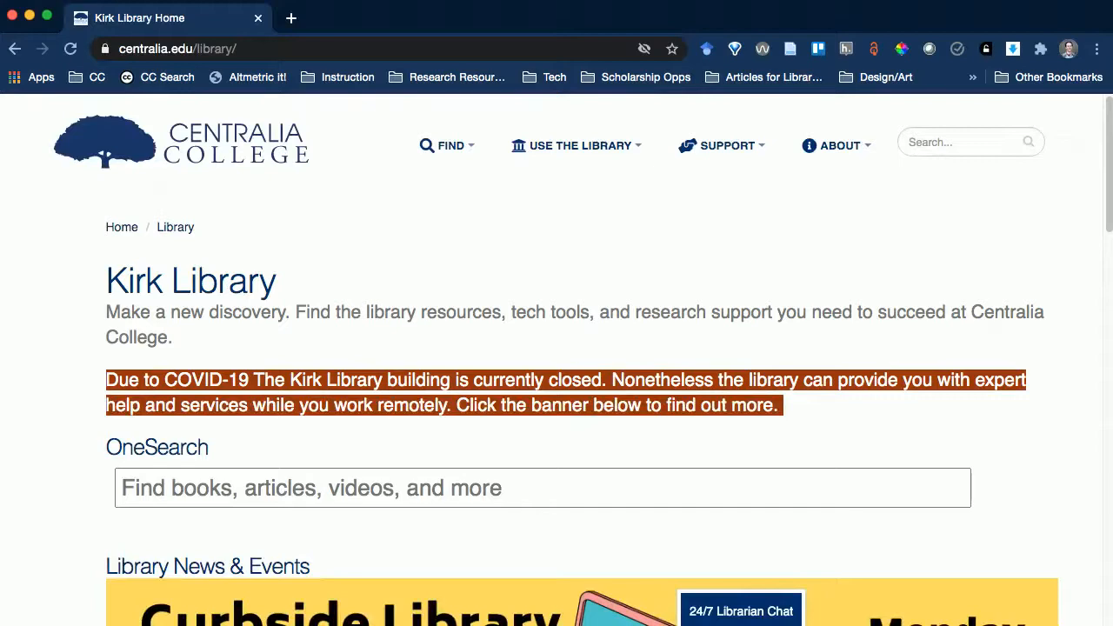
Step: Expand the FIND menu on the Kirk Library homepage to see OneSearch, Databases and other options
left_click(452, 146)
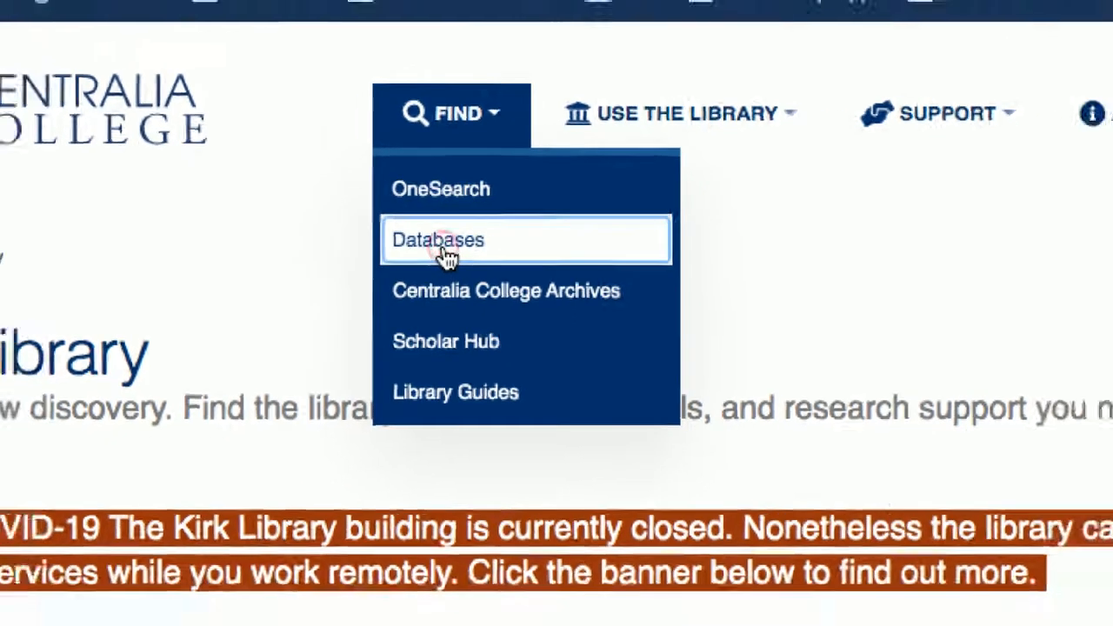
Step: Go to the A-Z Databases page listing all 48 library databases
left_click(438, 240)
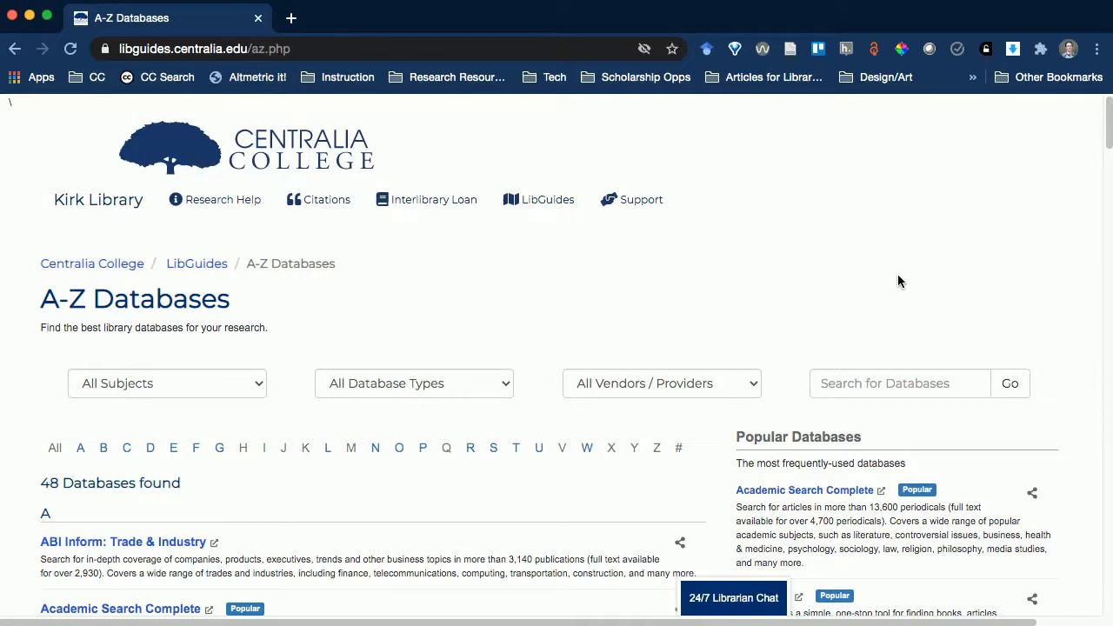
mouse_move(887, 279)
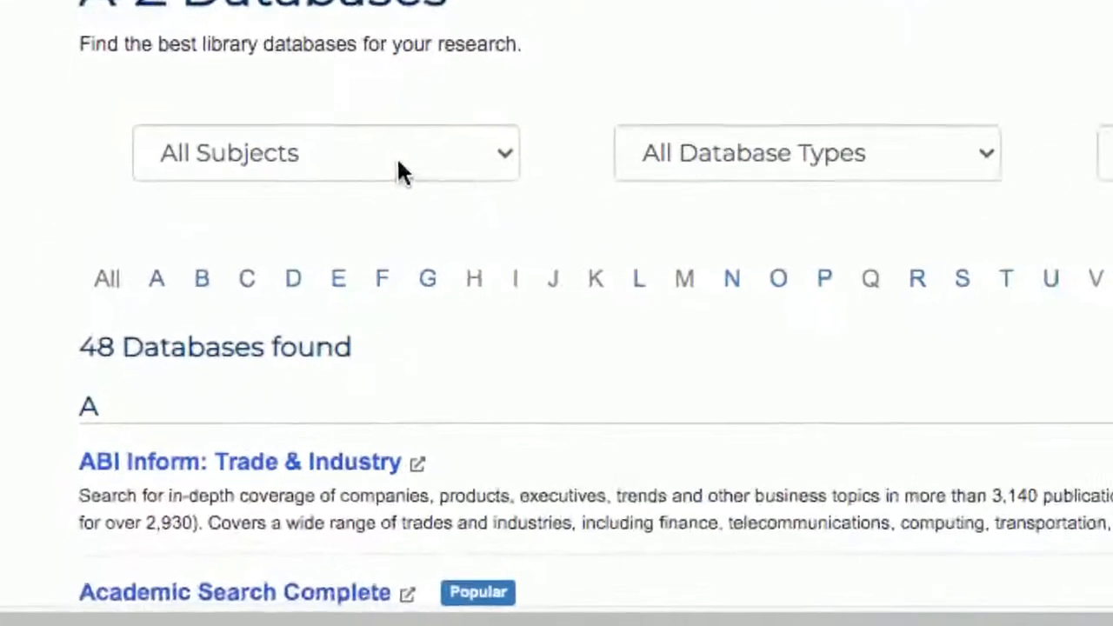
Step: Filter the databases to Business (5), review the Best Bets results, then clear back to all 48
left_click(327, 153)
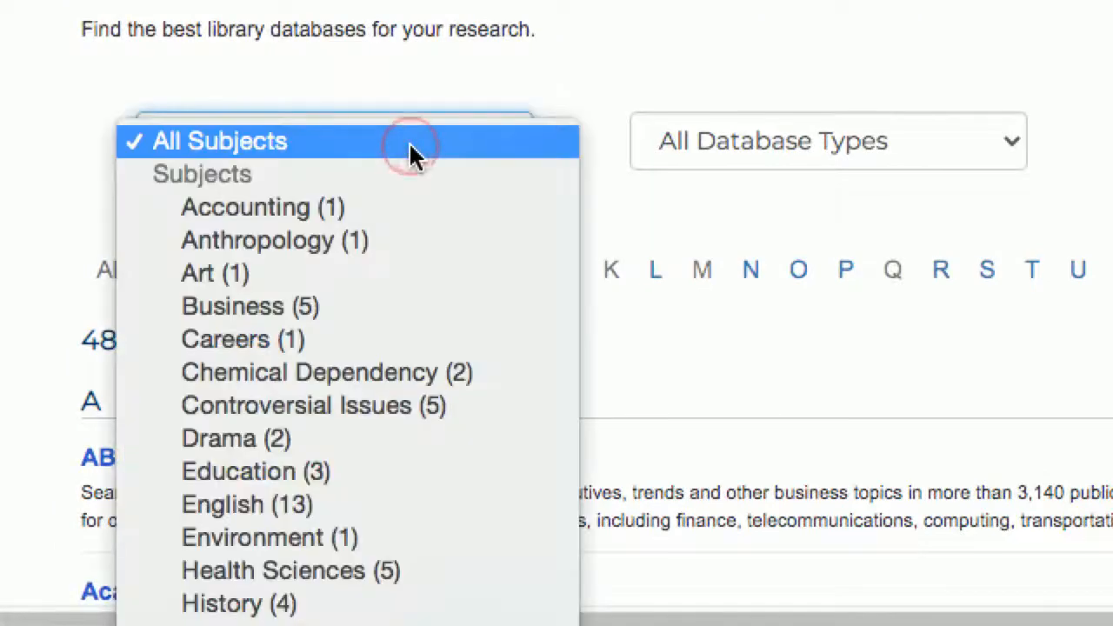
mouse_move(365, 270)
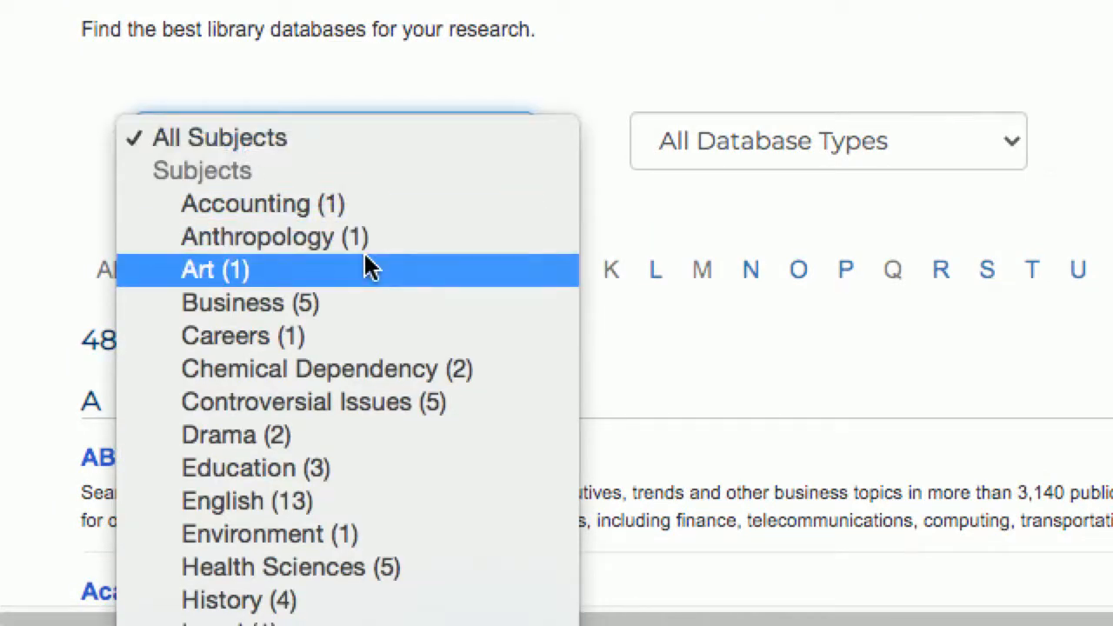
mouse_move(357, 337)
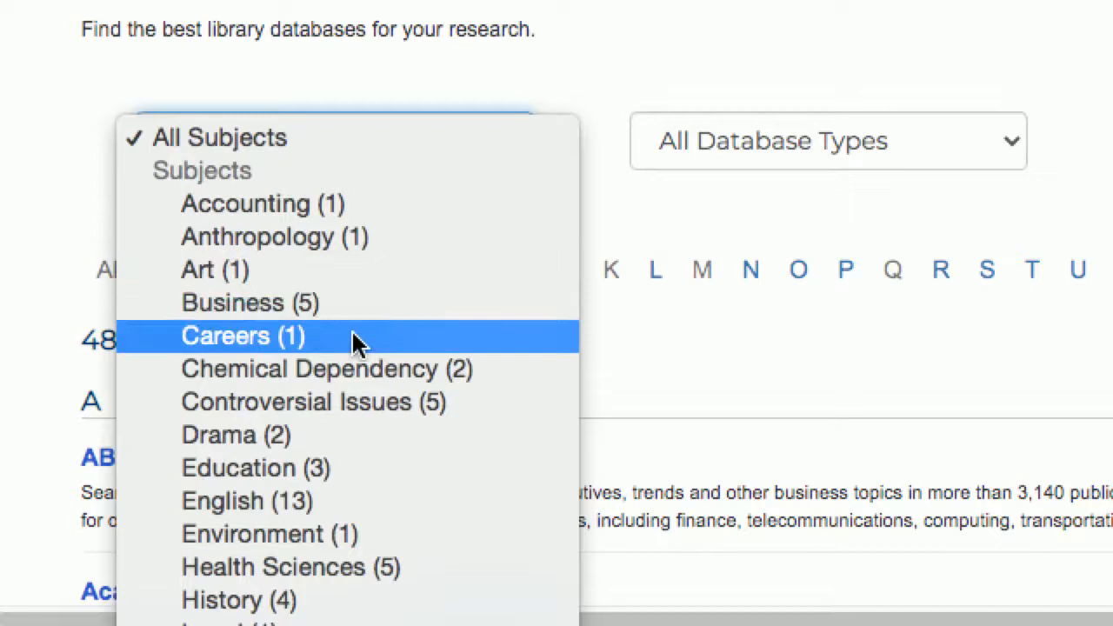
mouse_move(383, 204)
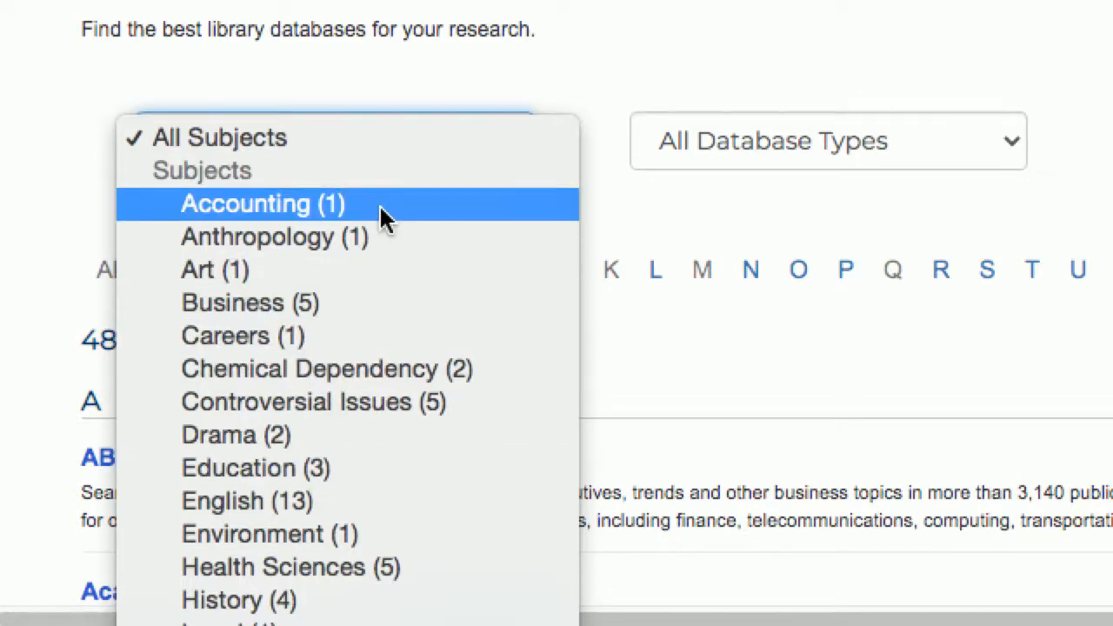
mouse_move(338, 302)
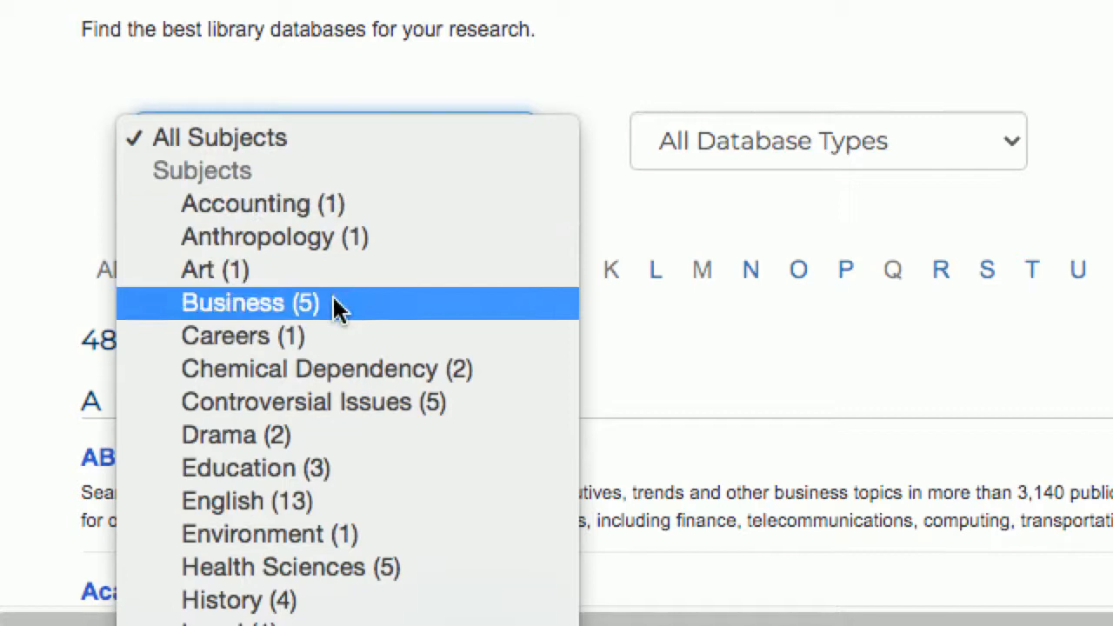
mouse_move(247, 316)
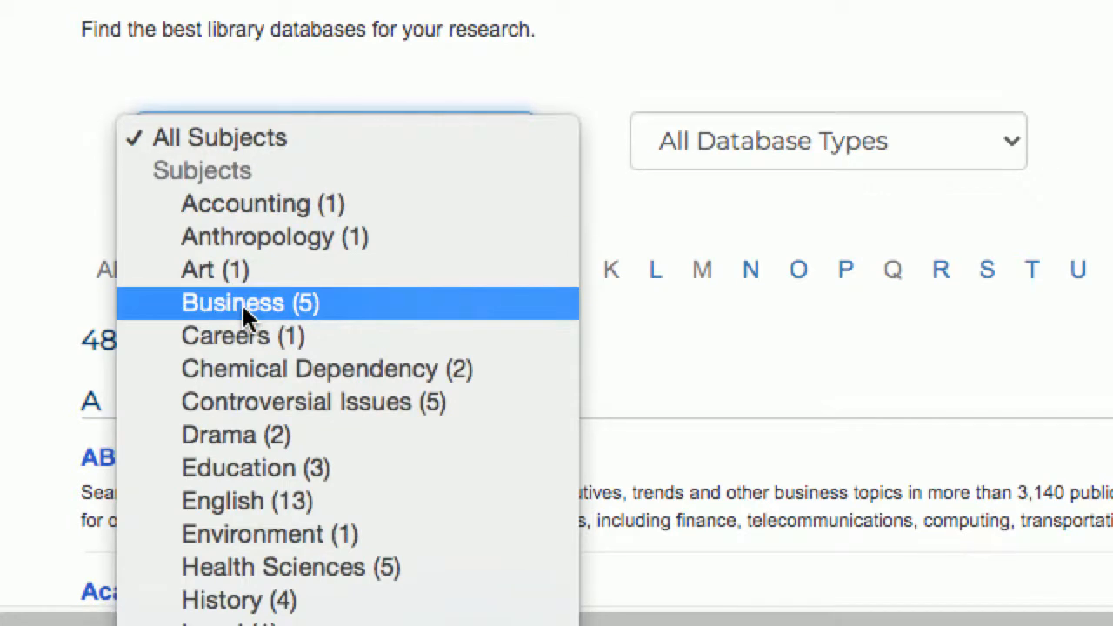
left_click(250, 303)
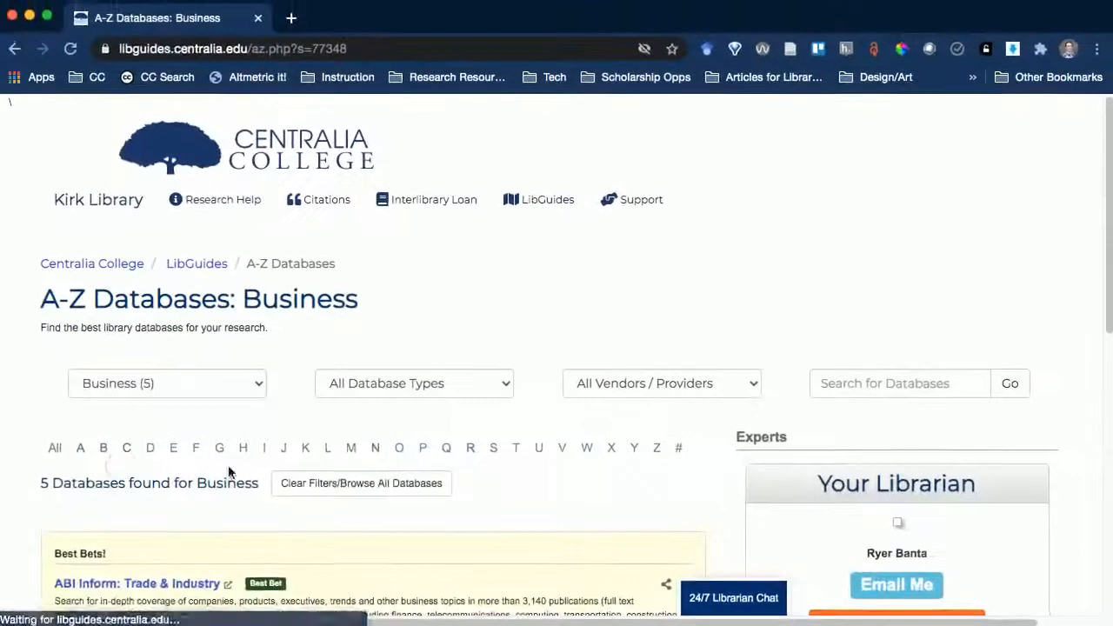
scroll("down", 3)
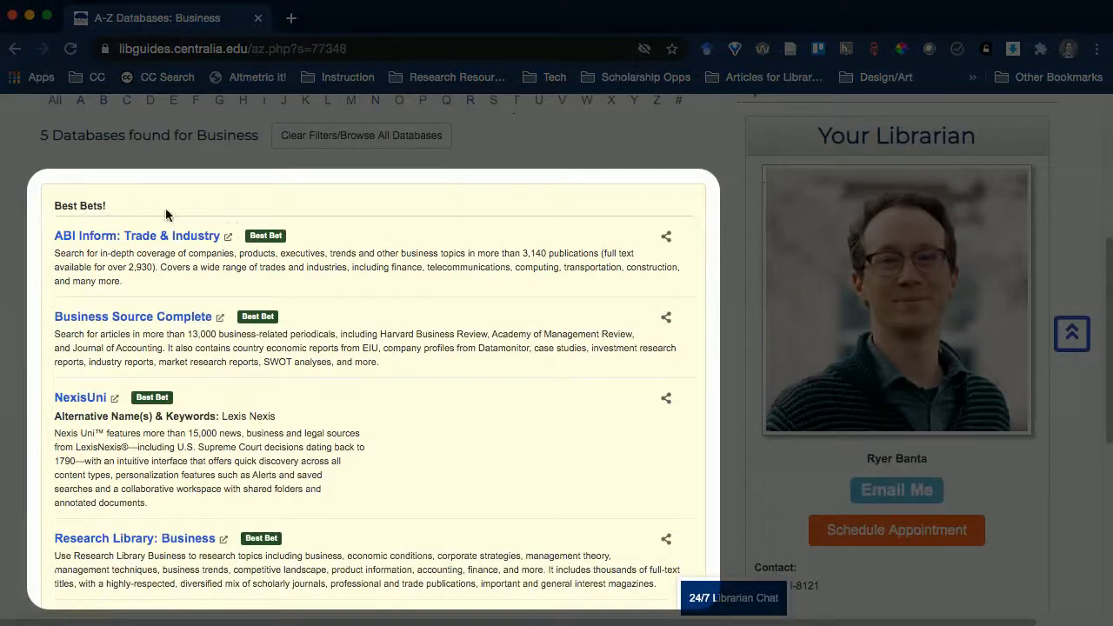
scroll("up", 3)
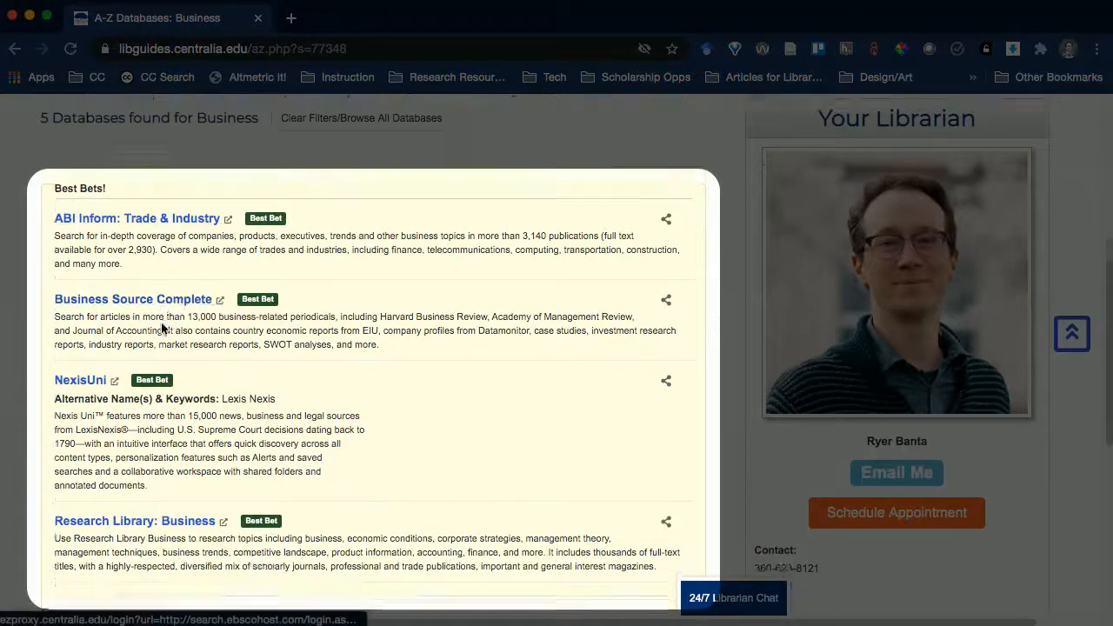
scroll("down", 3)
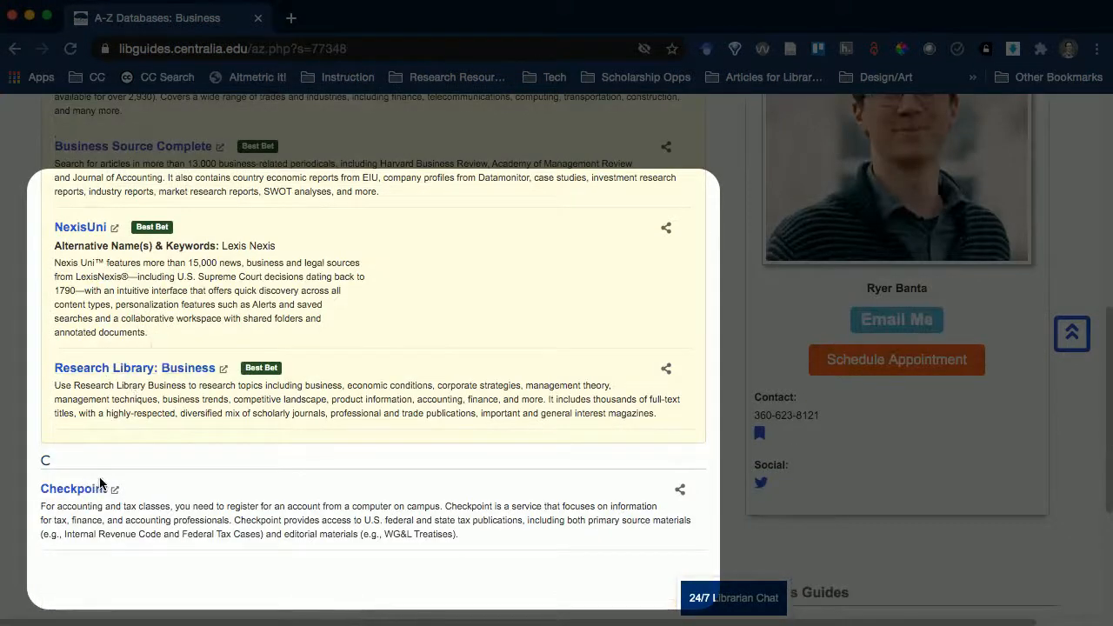
scroll("up", 3)
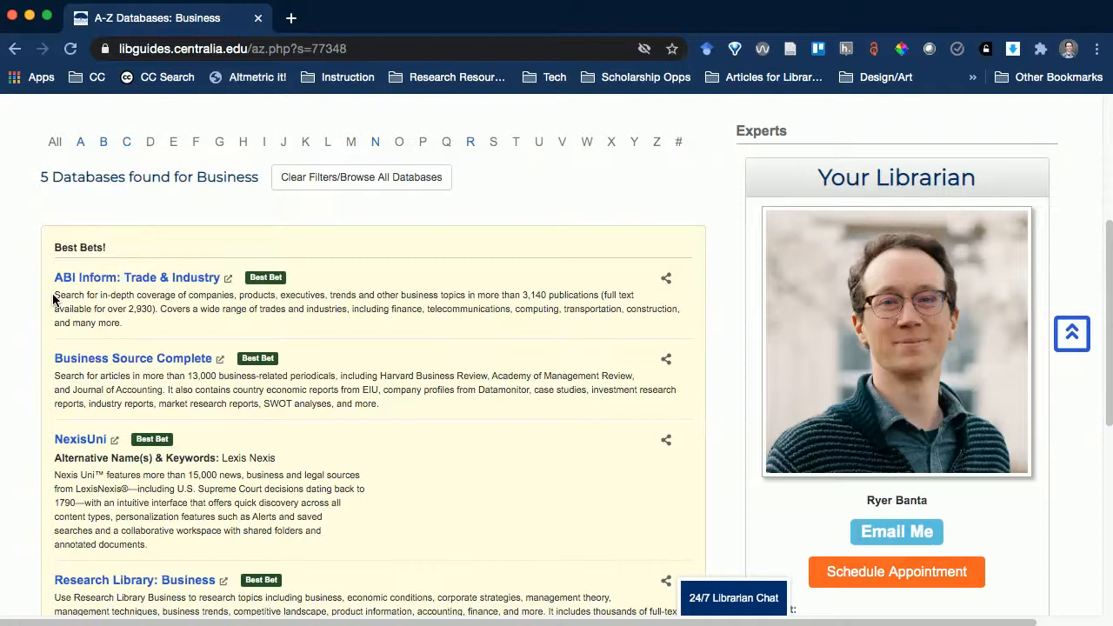
left_click(361, 177)
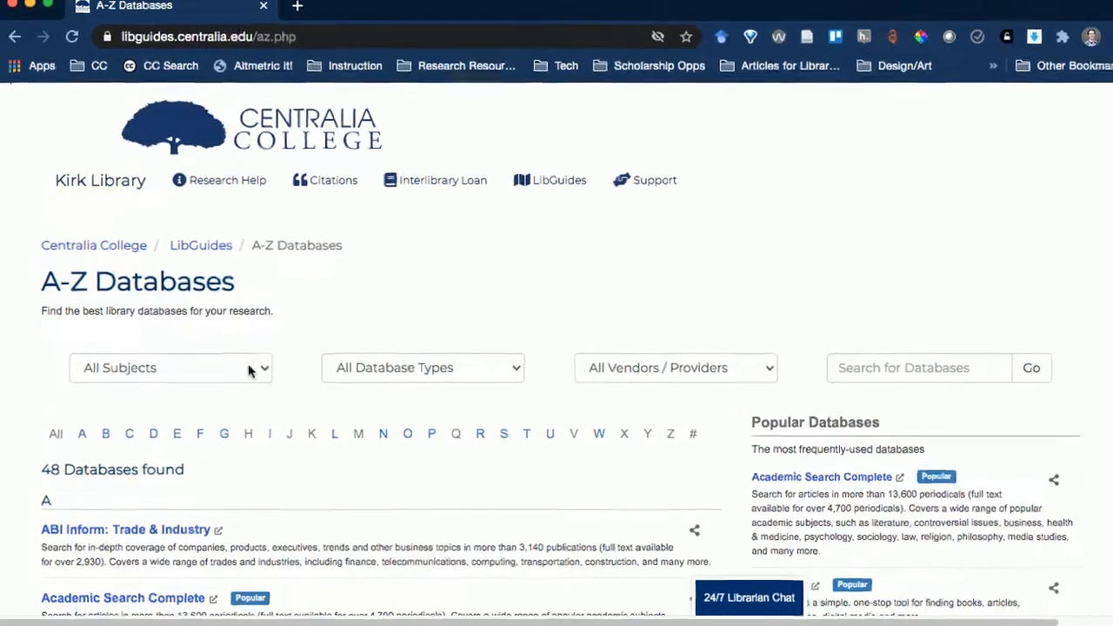
Step: Filter the databases to Health Sciences (5), showing Family Health and PubMed among the results
left_click(170, 368)
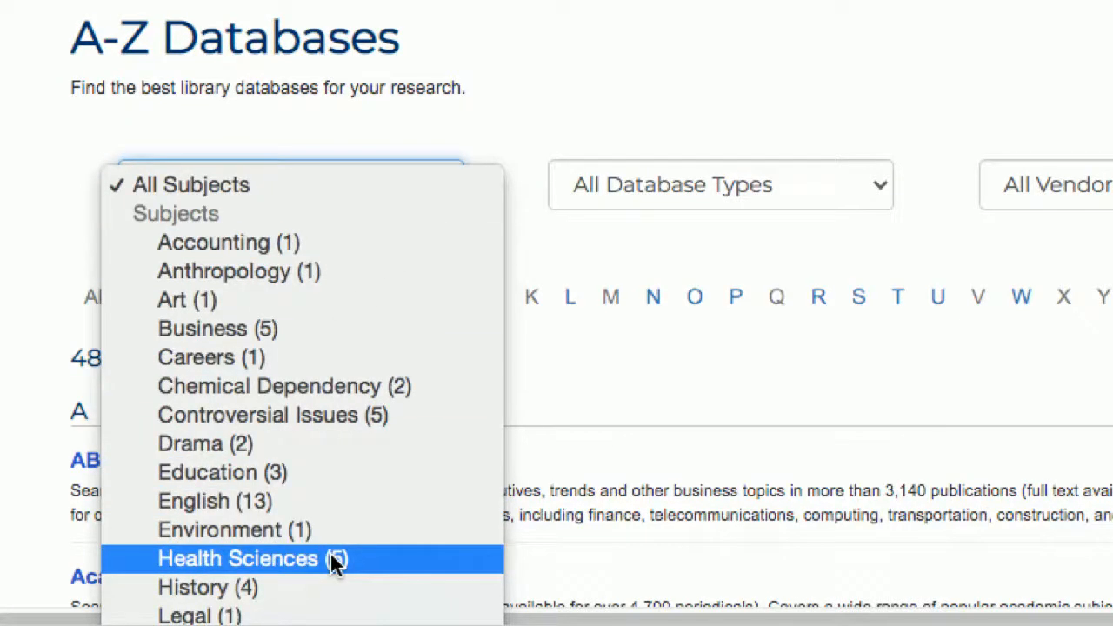
left_click(236, 558)
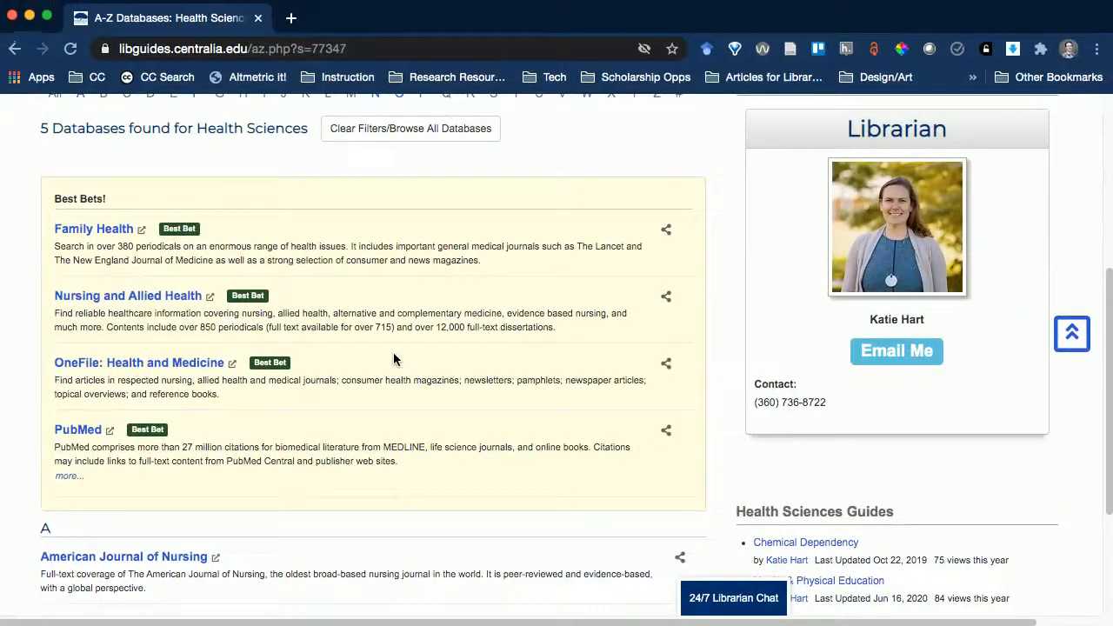
left_click(410, 129)
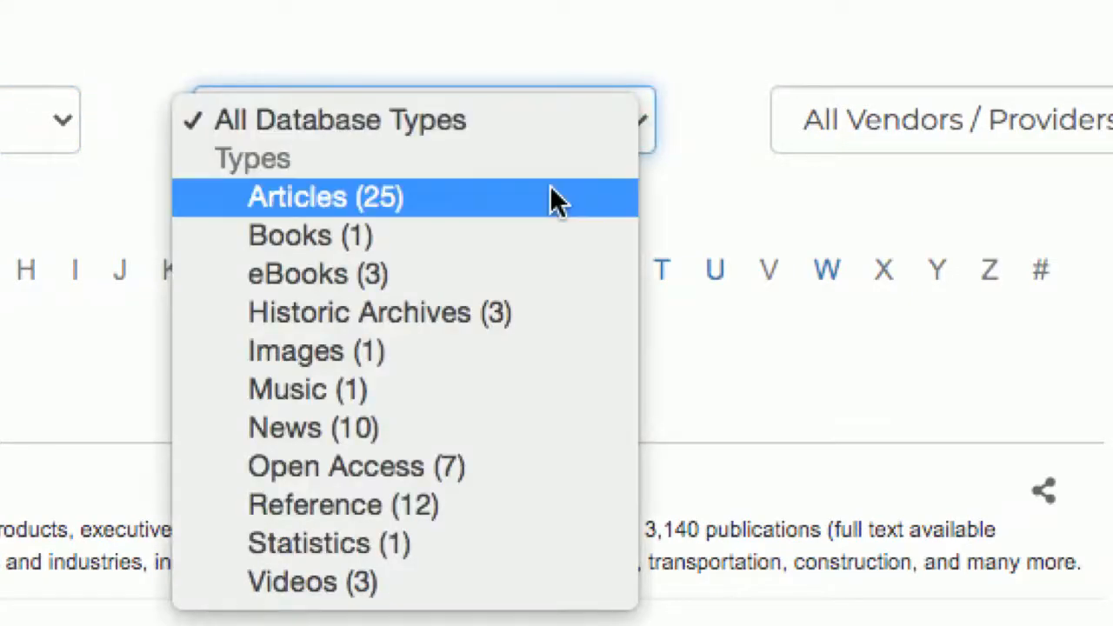
mouse_move(548, 236)
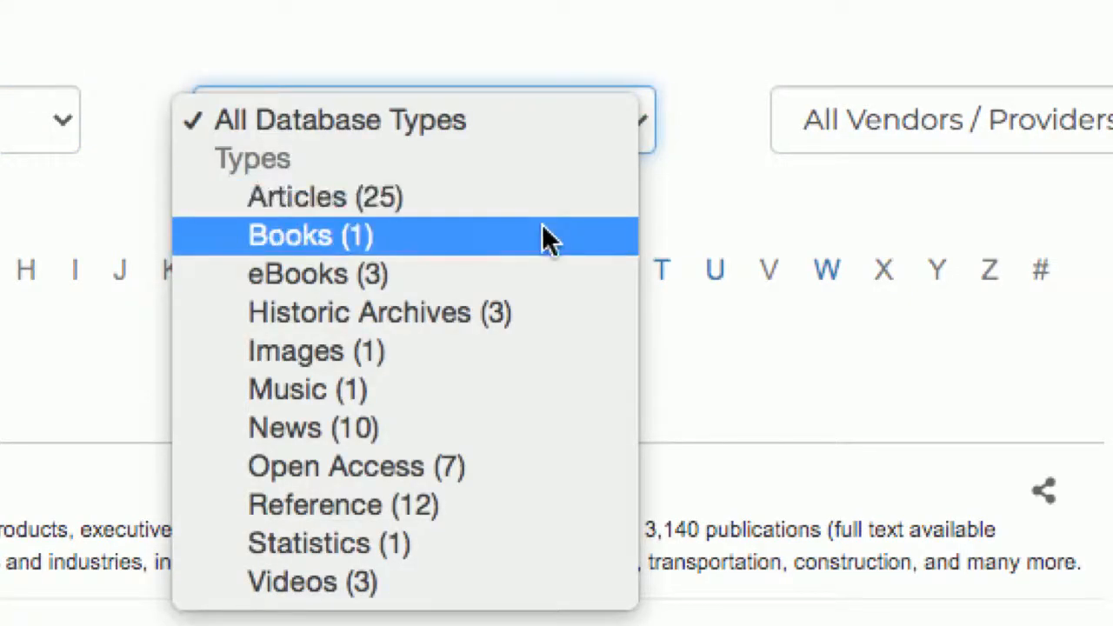
mouse_move(513, 504)
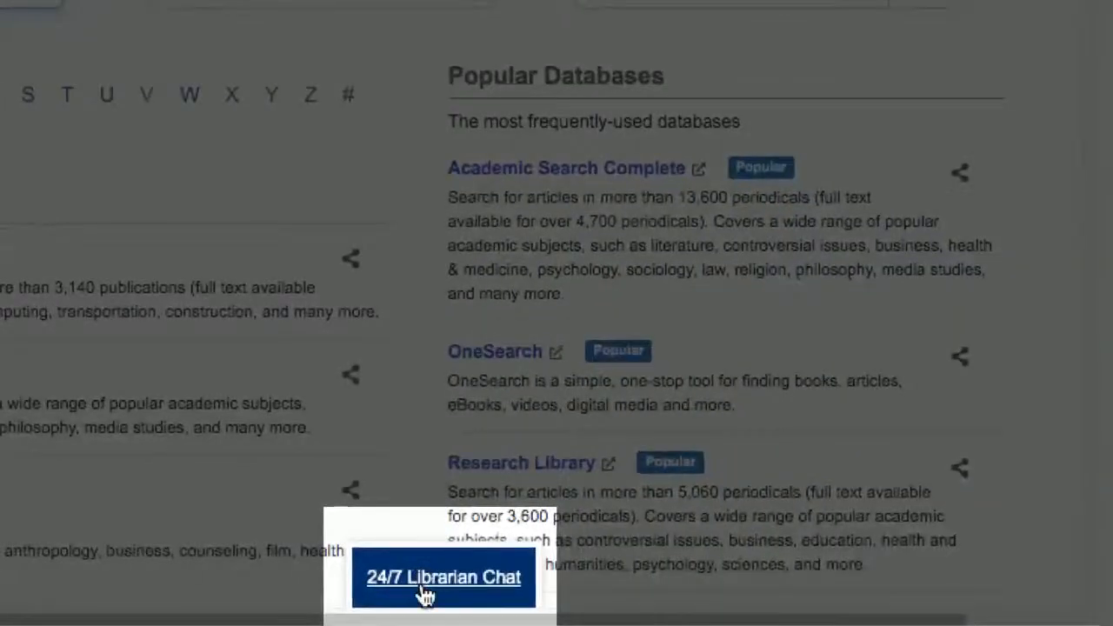
Step: Bring up the 24 Hour Librarian Chat form and start on the optional Your Name field
left_click(442, 577)
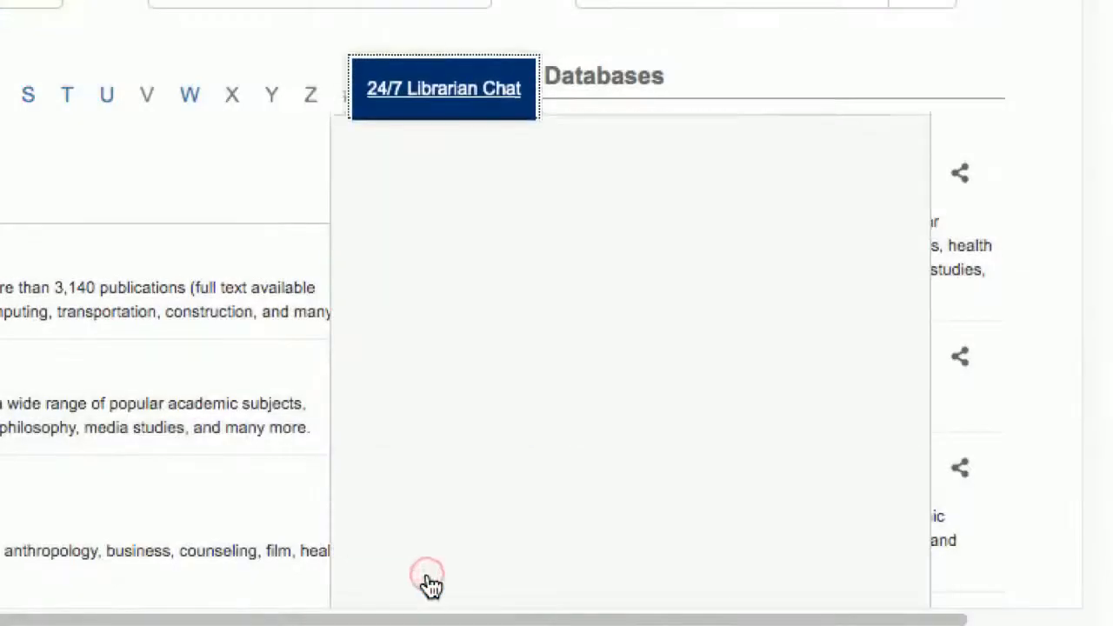
left_click(442, 87)
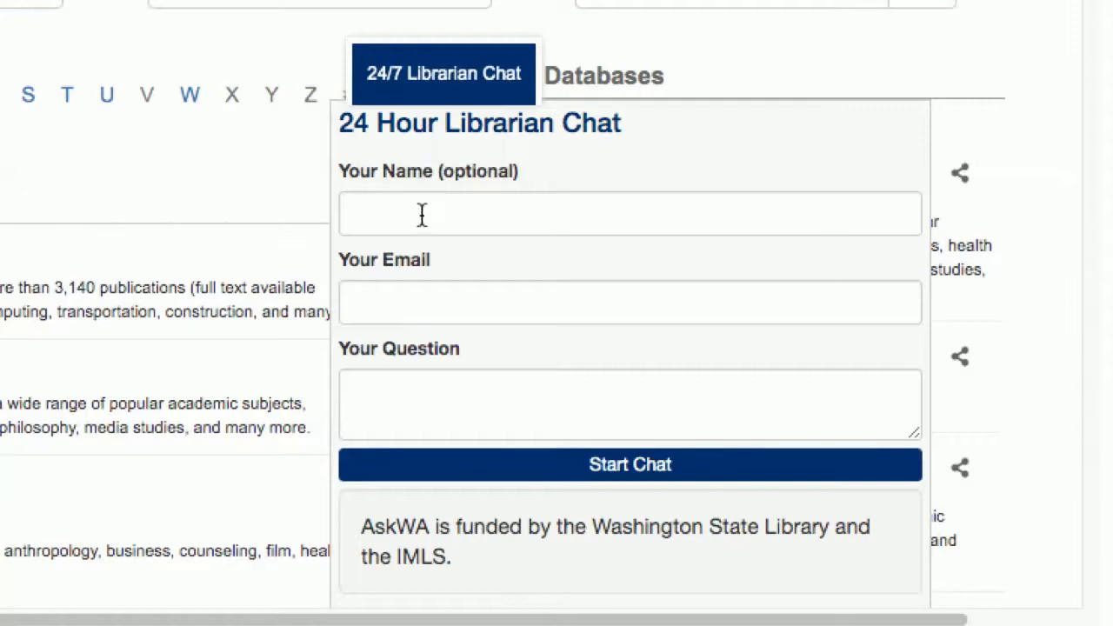